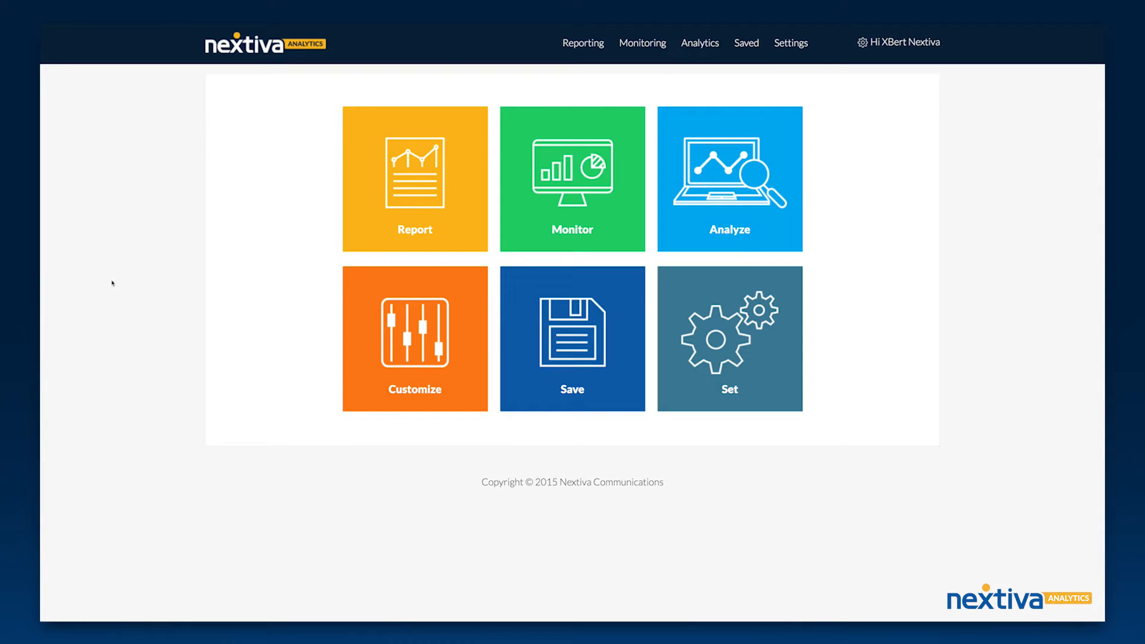
- Open Monitoring from the home page to see per-user calls, talk time, inbound and outbound
{"action": "left_click", "coordinate": [413, 179]}
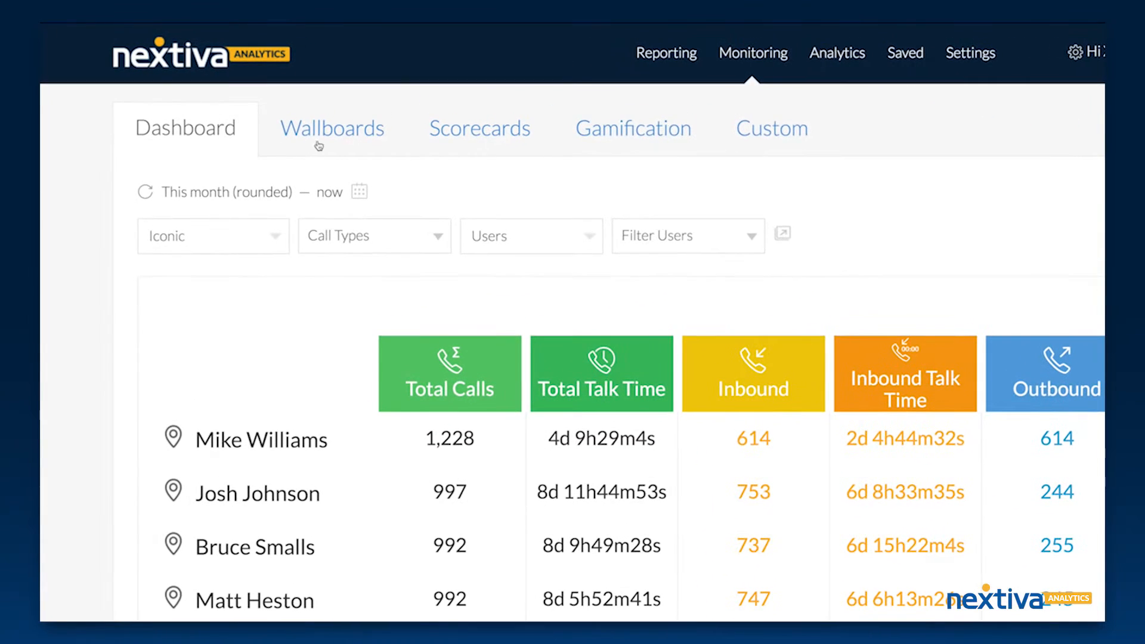
{"action": "mouse_move", "coordinate": [579, 148]}
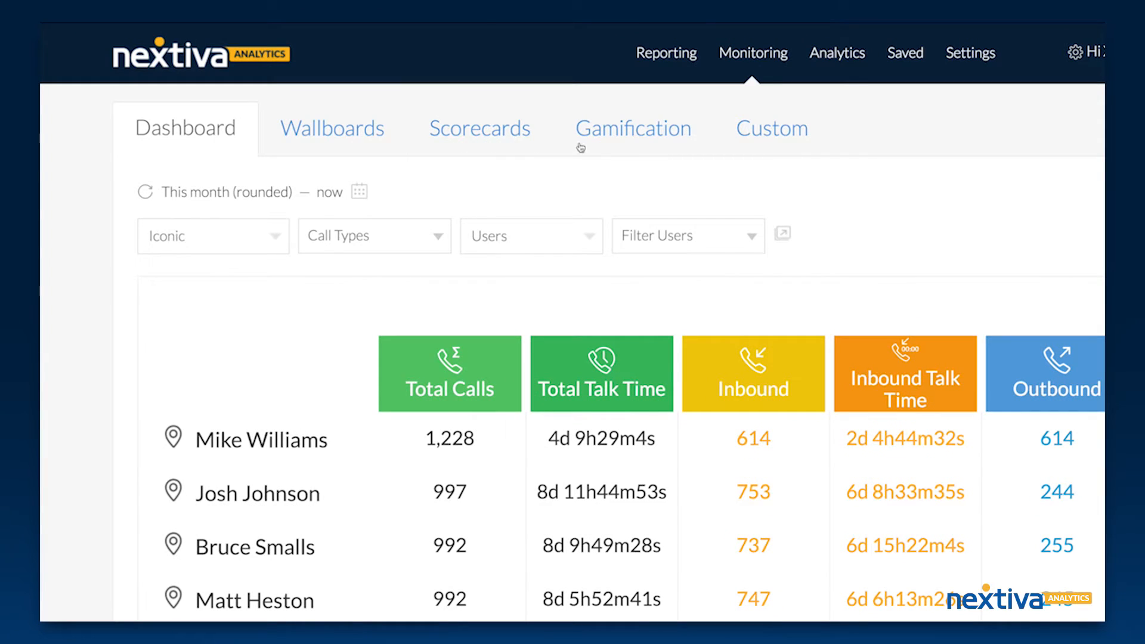
{"action": "mouse_move", "coordinate": [739, 143]}
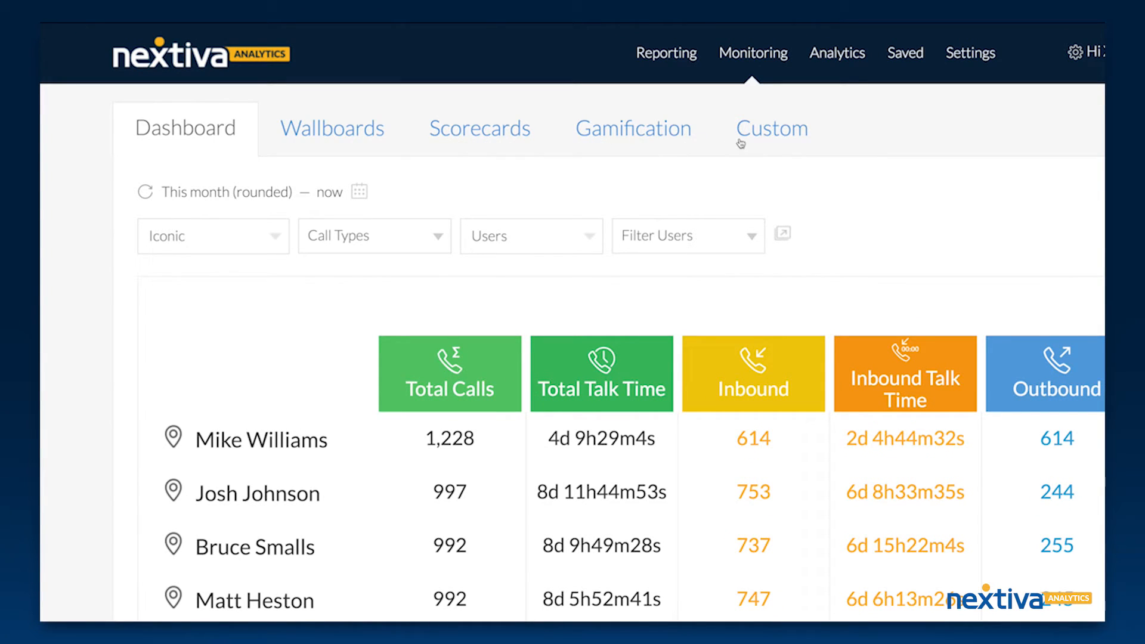
{"action": "mouse_move", "coordinate": [387, 200]}
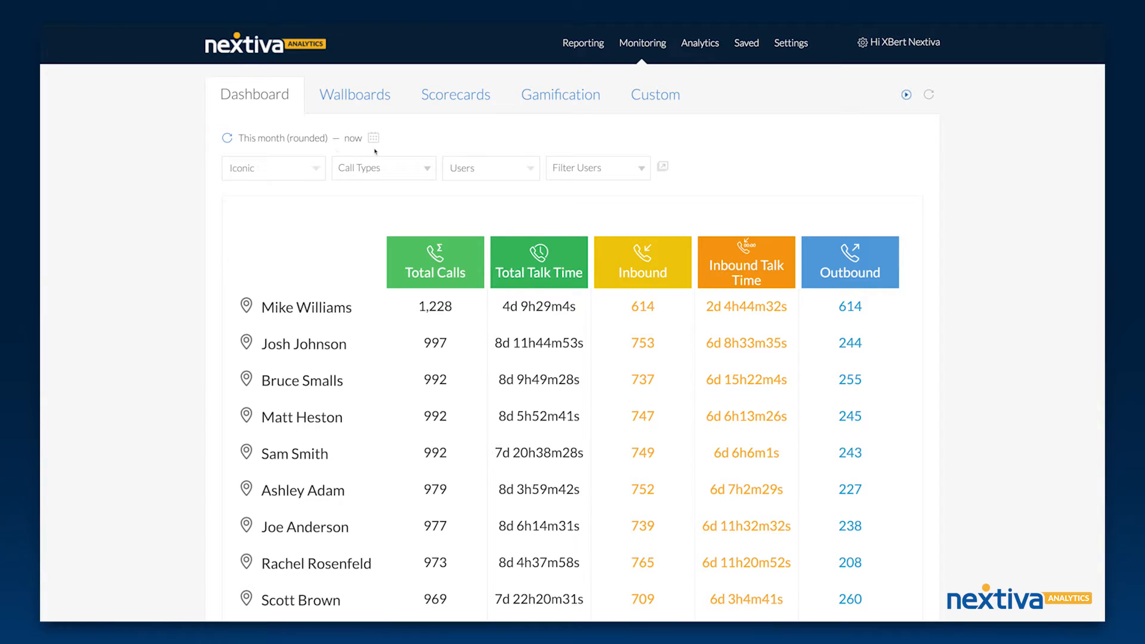
- Switch the dashboard to This week and adjust the Call Types columns shown
{"action": "left_click", "coordinate": [374, 137]}
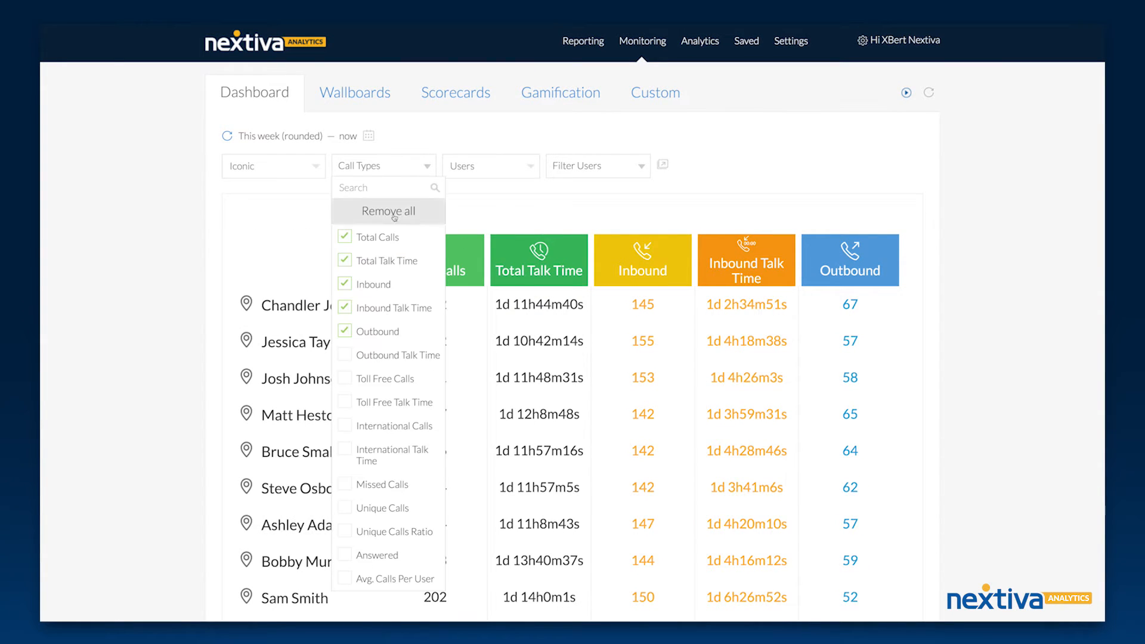
{"action": "left_click", "coordinate": [382, 165]}
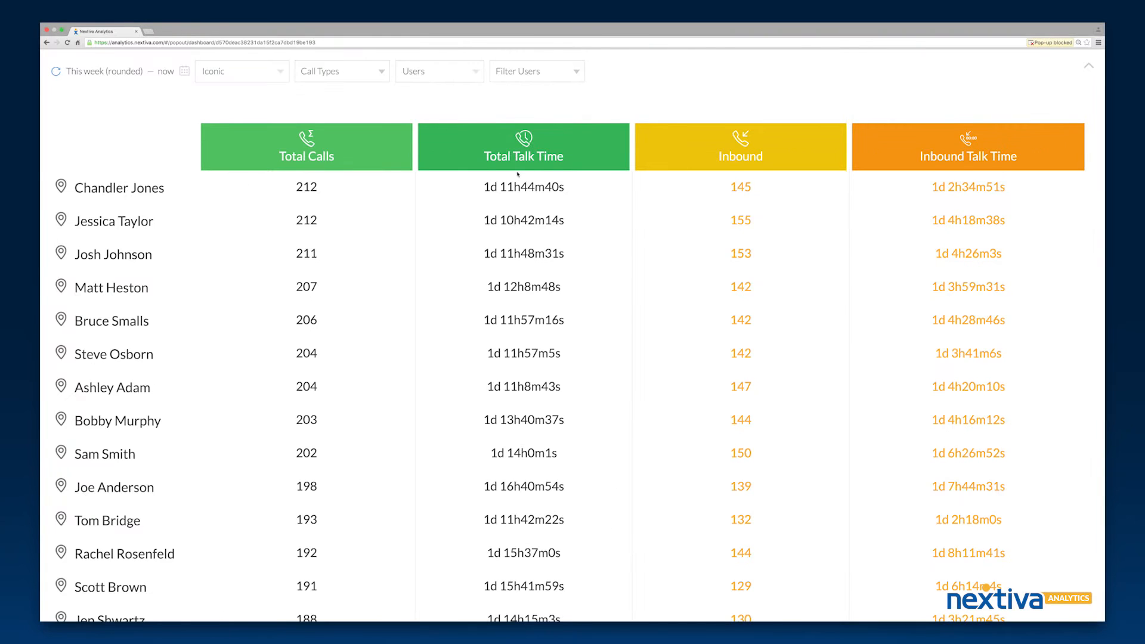
- Close the pop-out window, back to the monthly Monitoring dashboard
{"action": "left_click", "coordinate": [438, 71]}
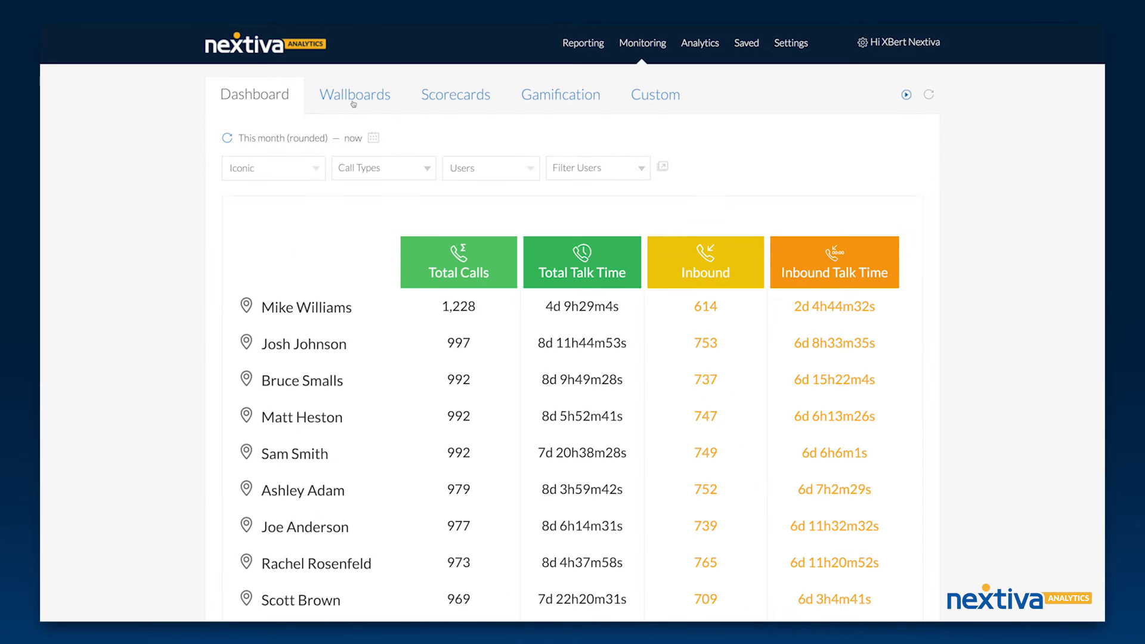
- Switch to Wallboards, keeping the grouping set to Users
{"action": "left_click", "coordinate": [354, 94]}
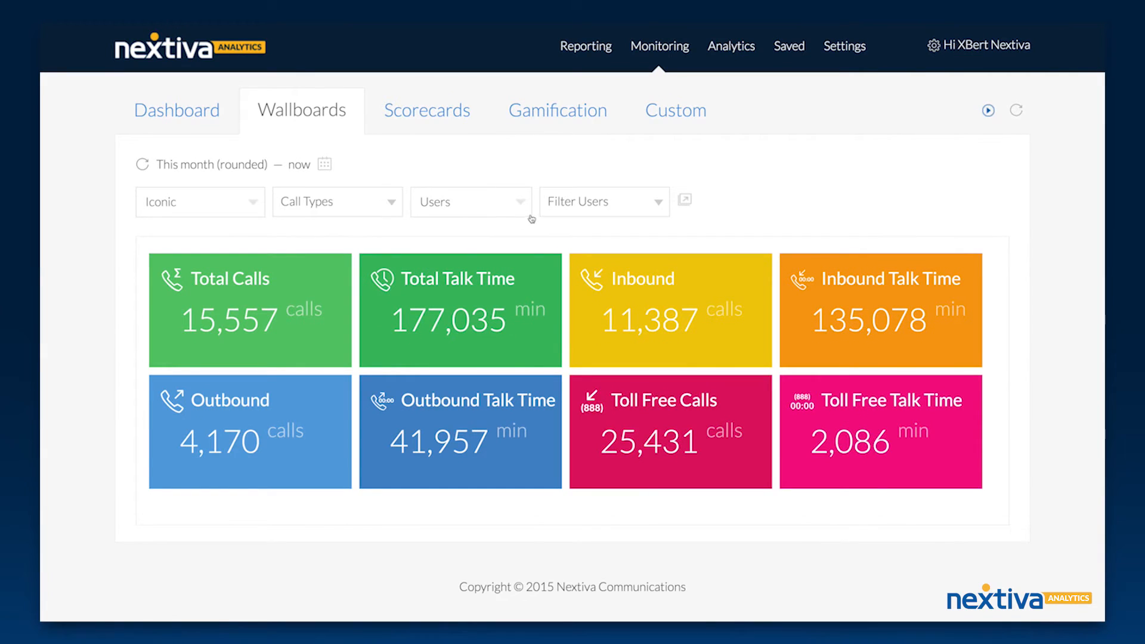
{"action": "left_click", "coordinate": [470, 202]}
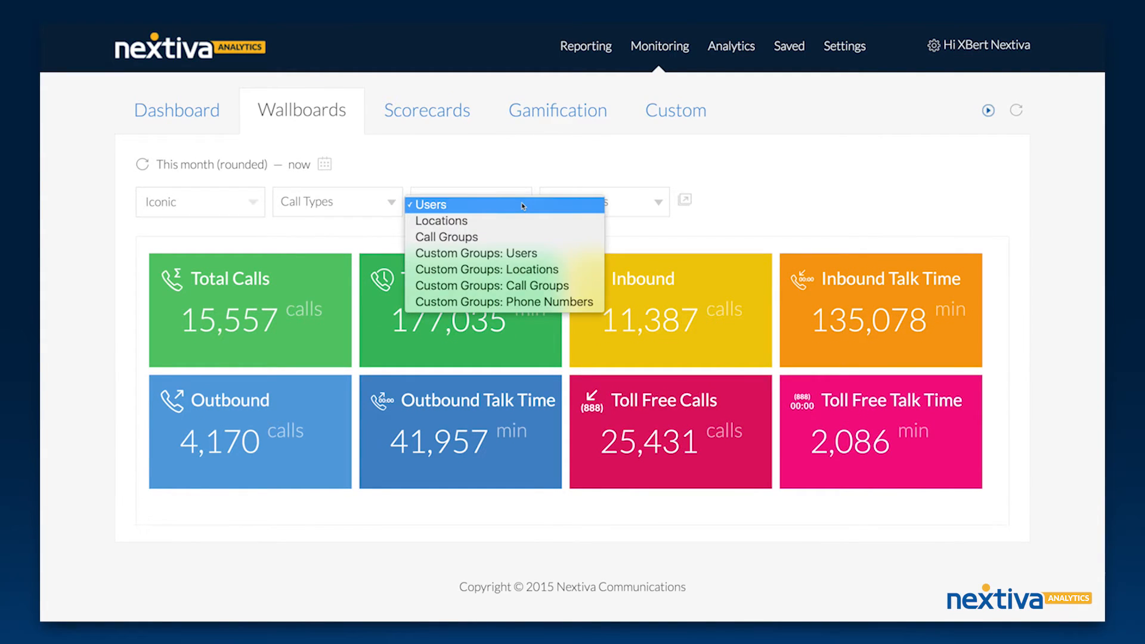
{"action": "left_click", "coordinate": [428, 204]}
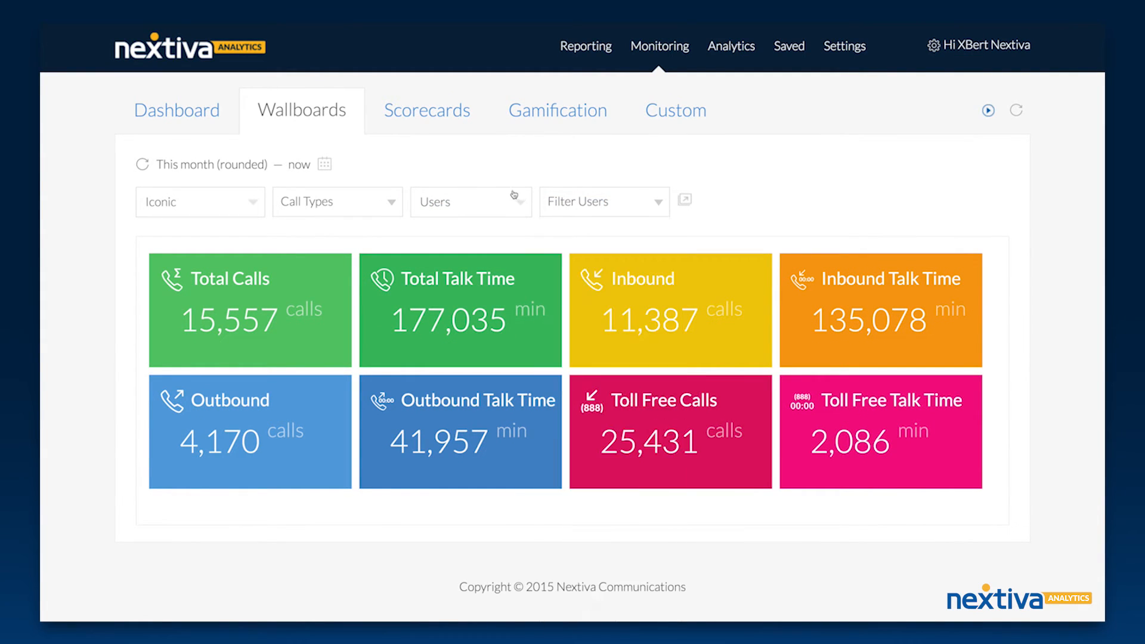
{"action": "mouse_move", "coordinate": [535, 191]}
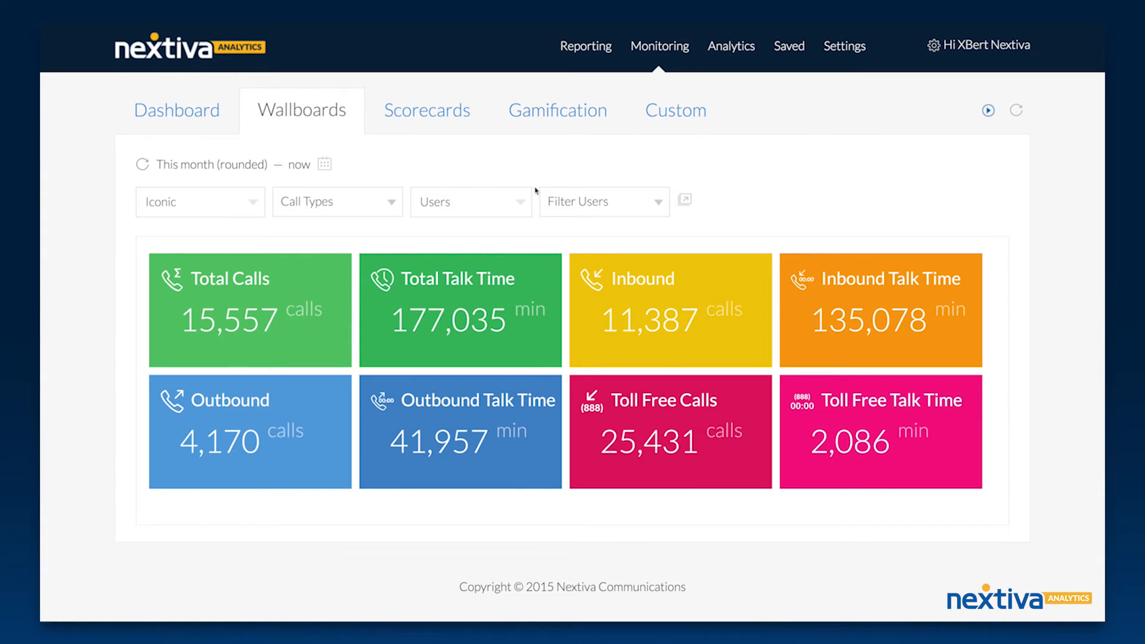
{"action": "mouse_move", "coordinate": [528, 191]}
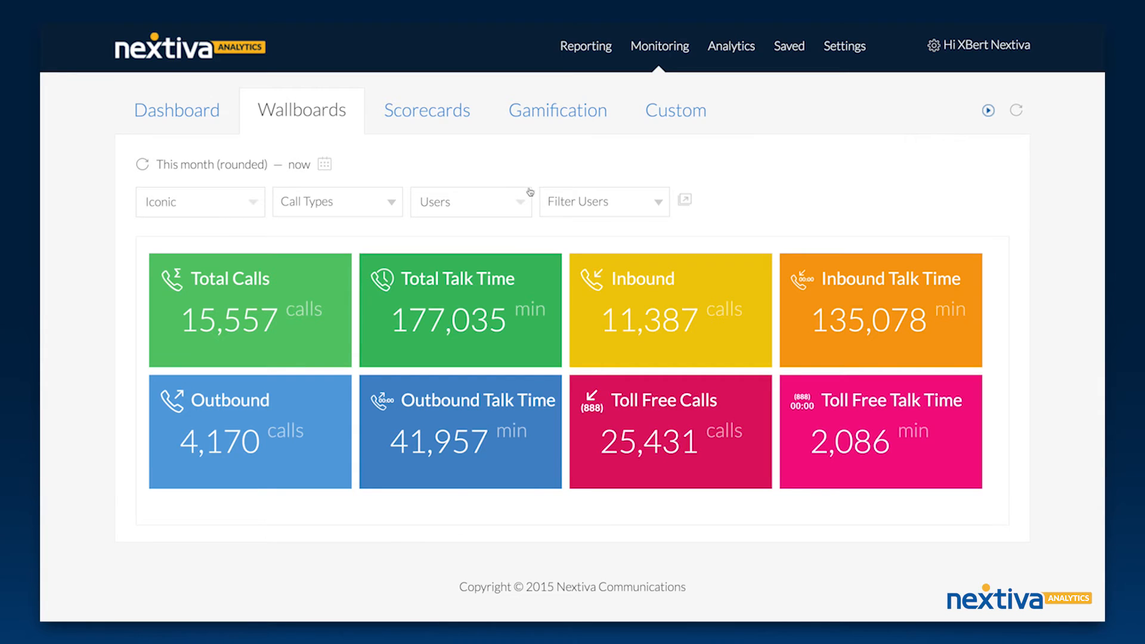
- Group Scorecards by Custom Groups: Users with Grouped ticked, showing sales and support teams
{"action": "left_click", "coordinate": [426, 110]}
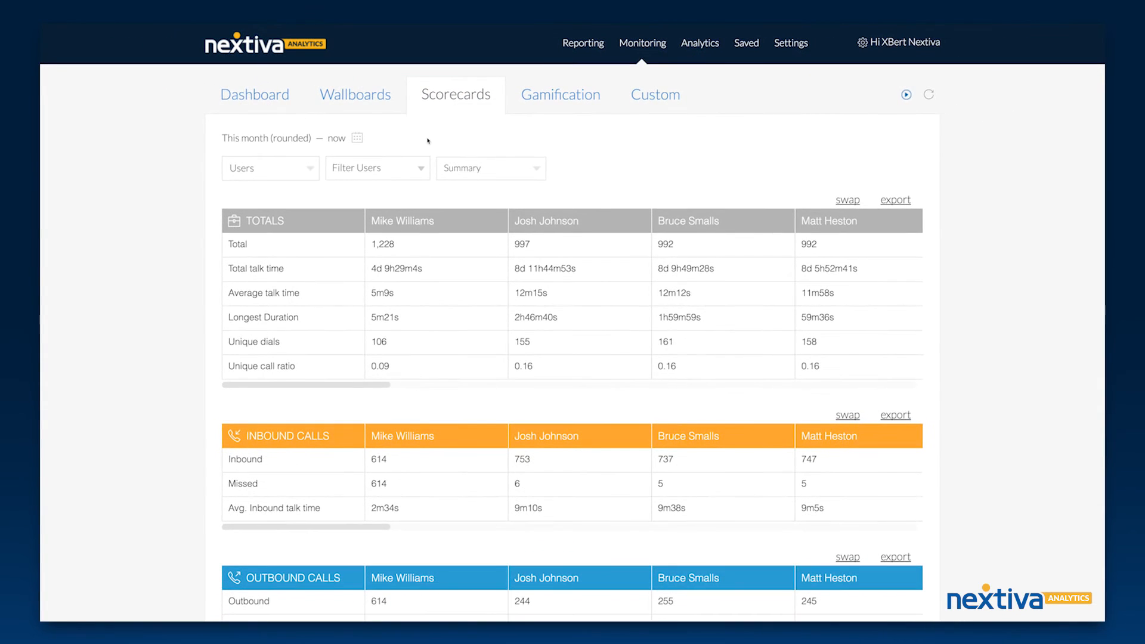
{"action": "mouse_move", "coordinate": [308, 173]}
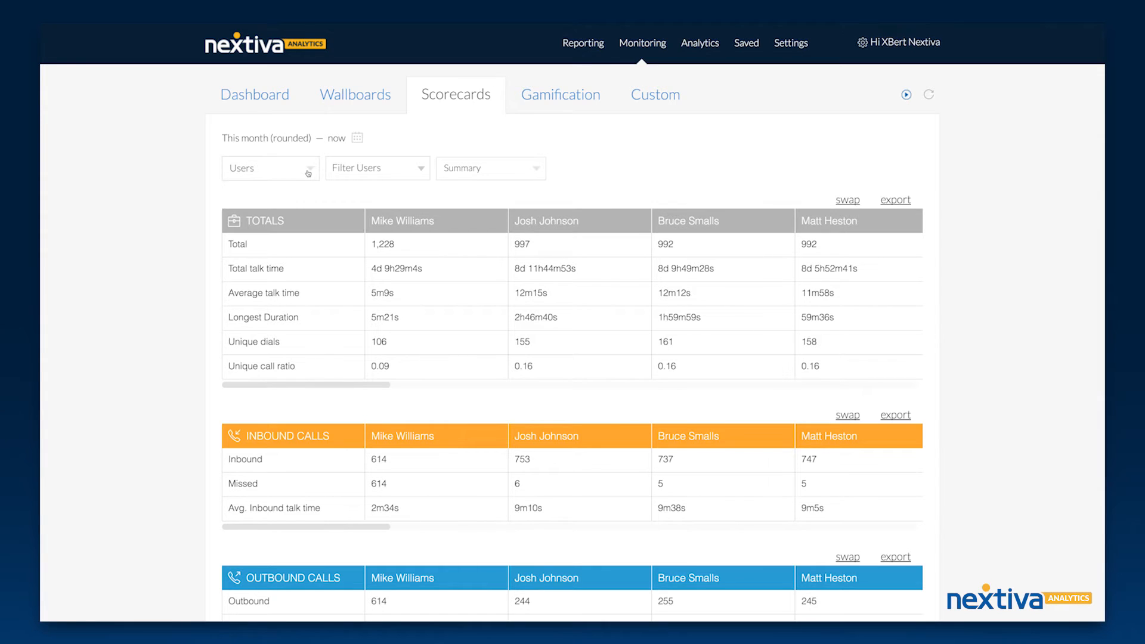
{"action": "left_click", "coordinate": [270, 168]}
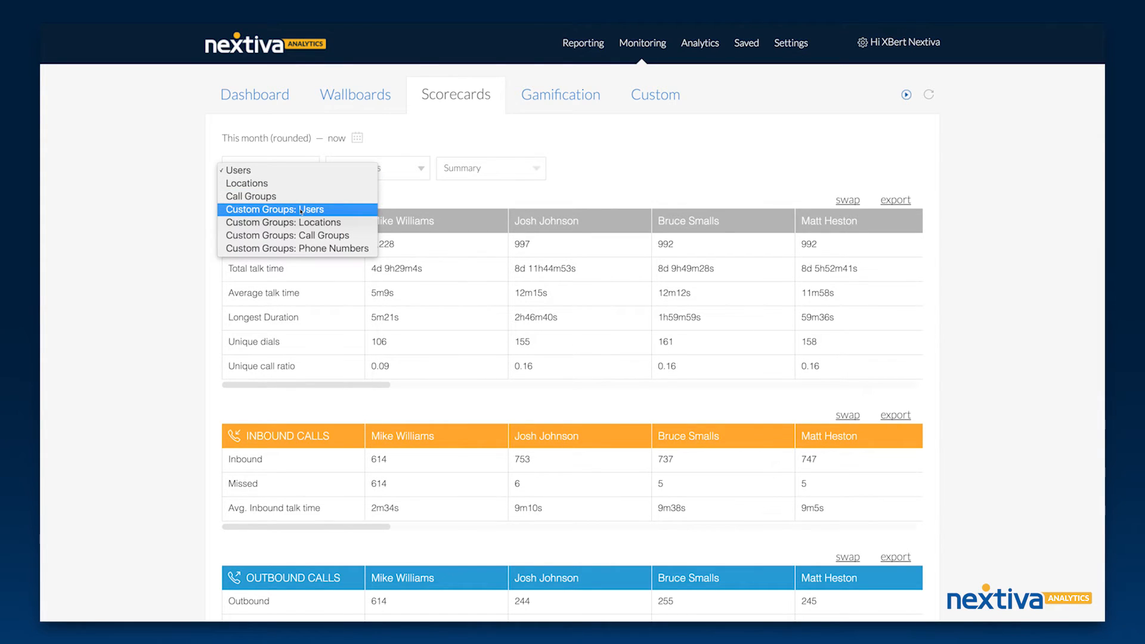
{"action": "left_click", "coordinate": [274, 209]}
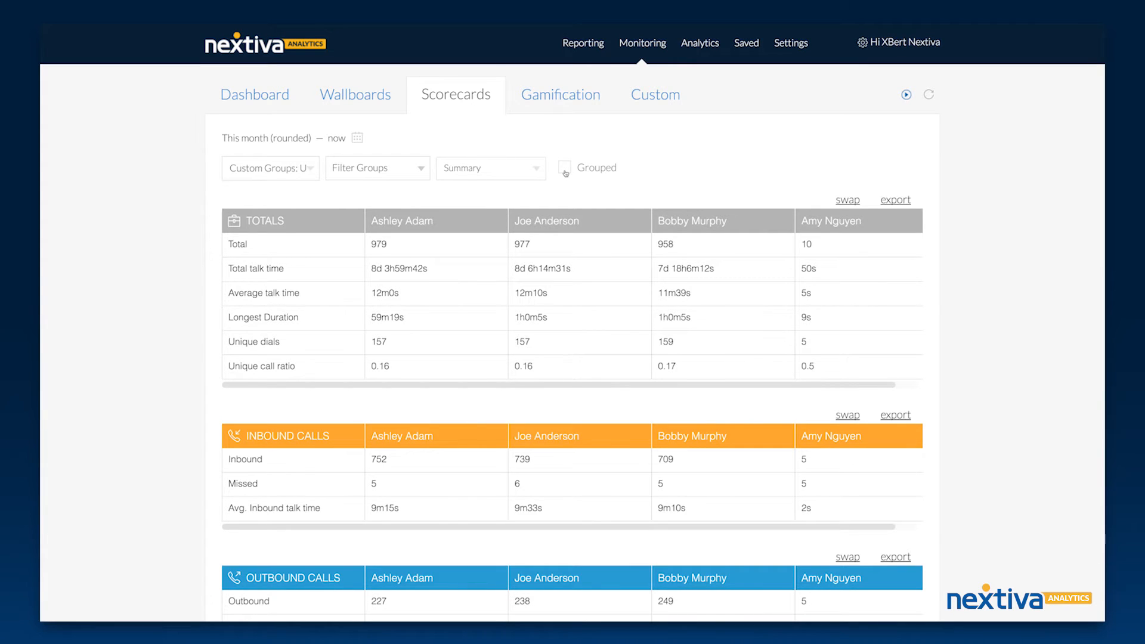
{"action": "left_click", "coordinate": [563, 166]}
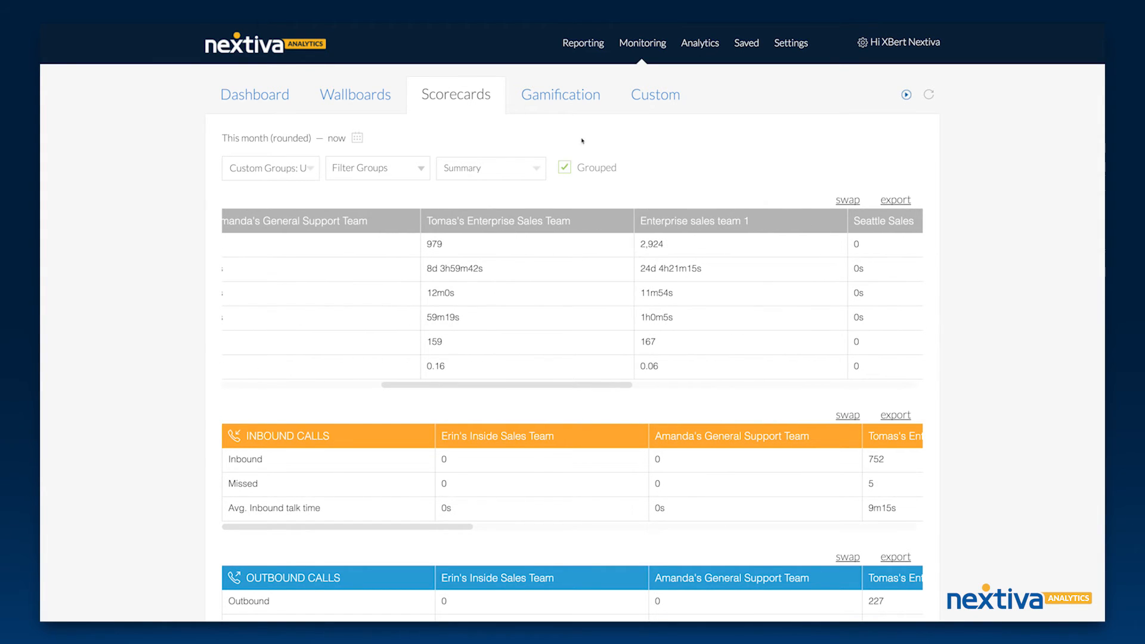
- Switch to the Gamification leaderboard and pop it out into its own window
{"action": "left_click", "coordinate": [560, 94]}
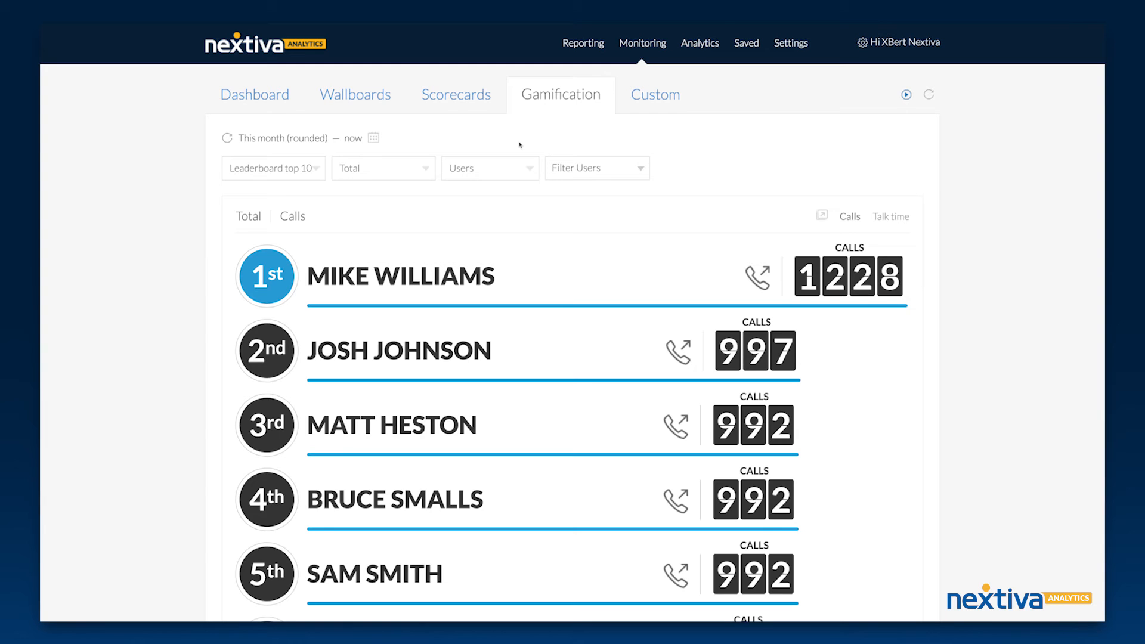
{"action": "mouse_move", "coordinate": [646, 183]}
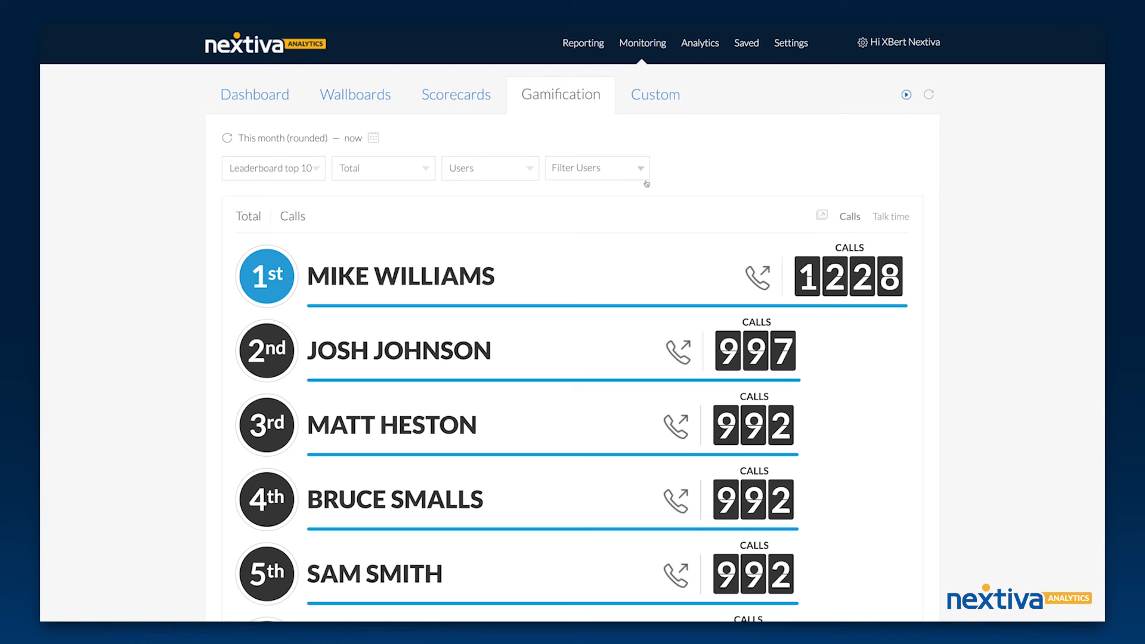
{"action": "left_click", "coordinate": [820, 215]}
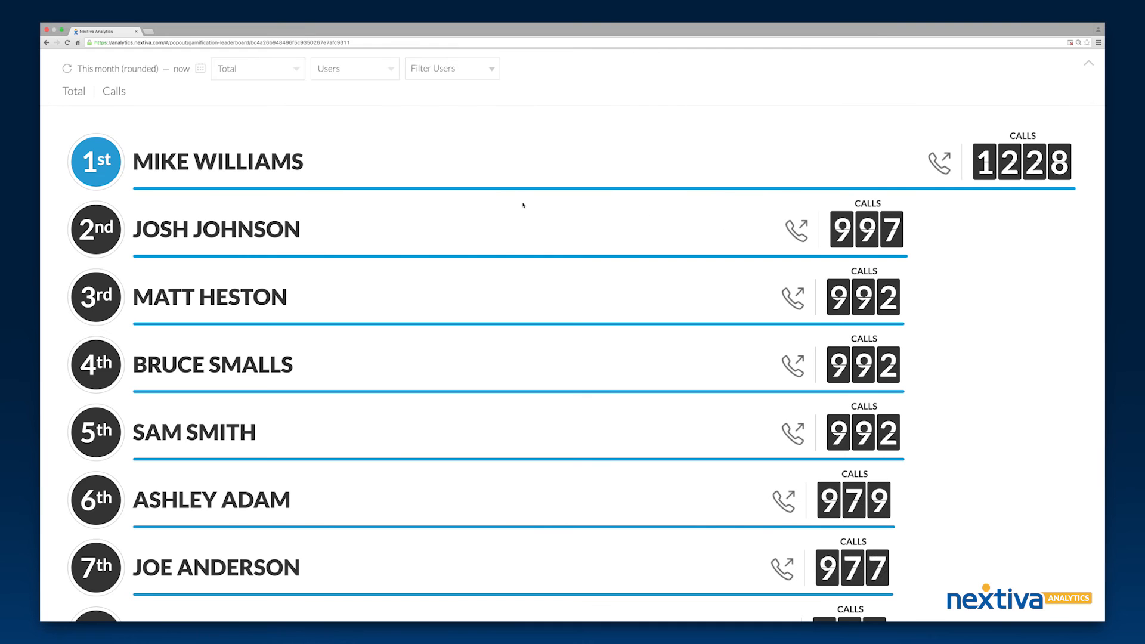
{"action": "mouse_move", "coordinate": [53, 53]}
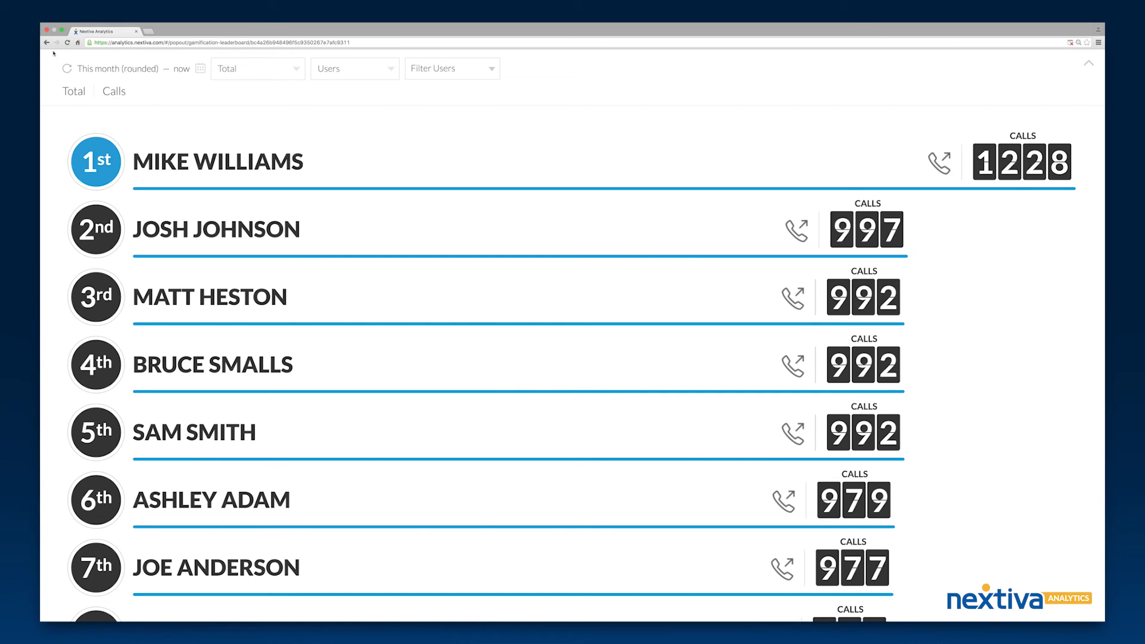
{"action": "mouse_move", "coordinate": [47, 42]}
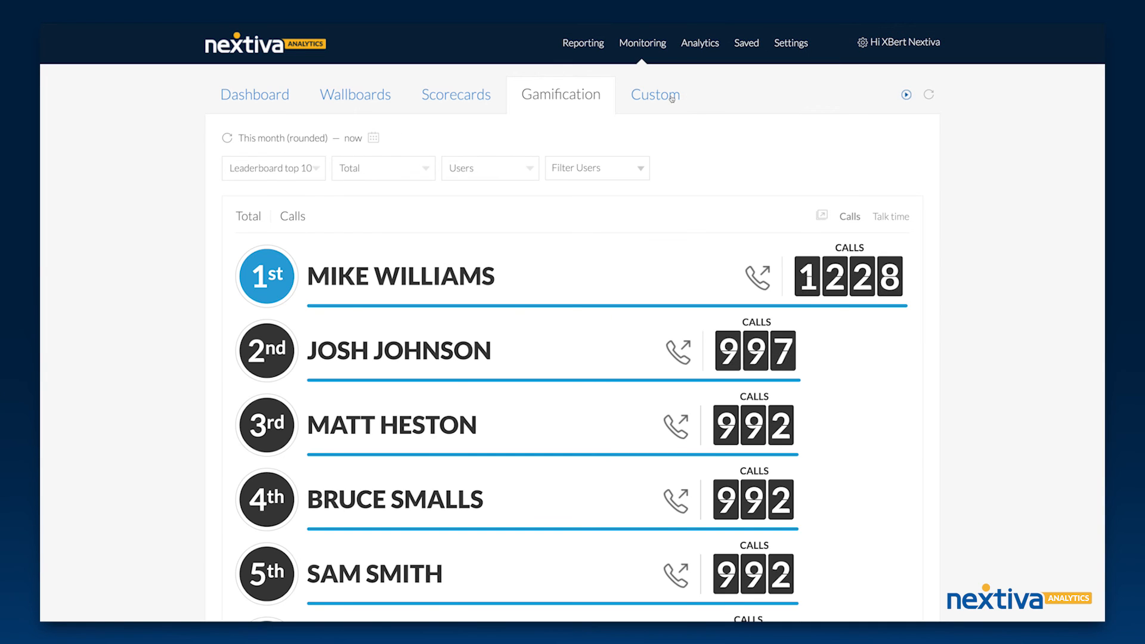
- Add a 'Sales team' saved-report tile showing Sales team comparison as a stacked bar
{"action": "left_click", "coordinate": [654, 94]}
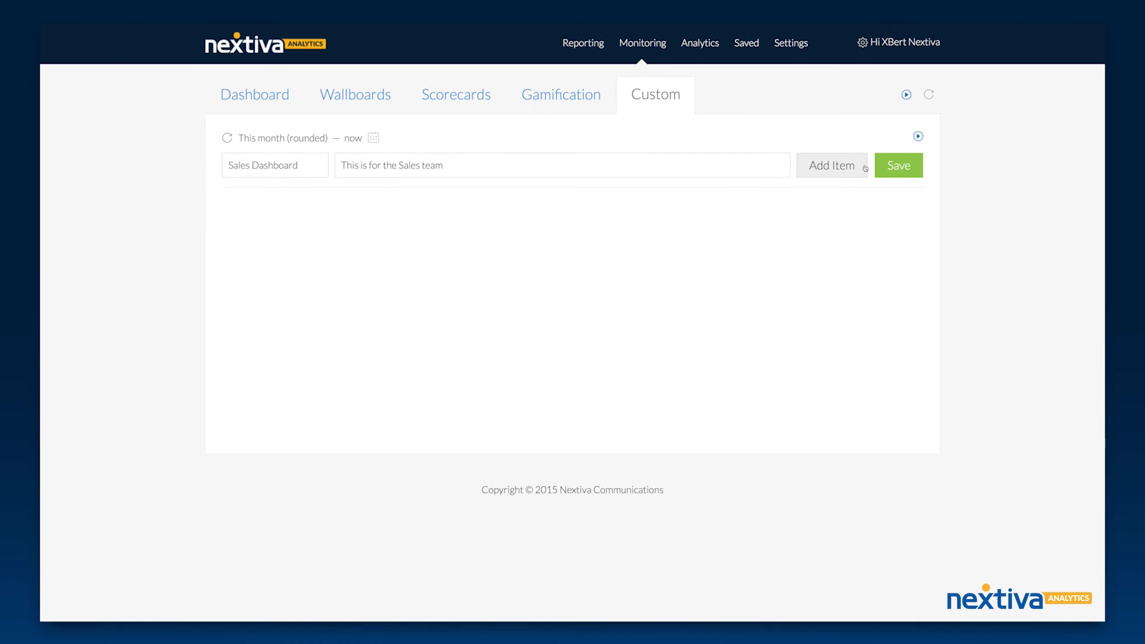
{"action": "left_click", "coordinate": [831, 165]}
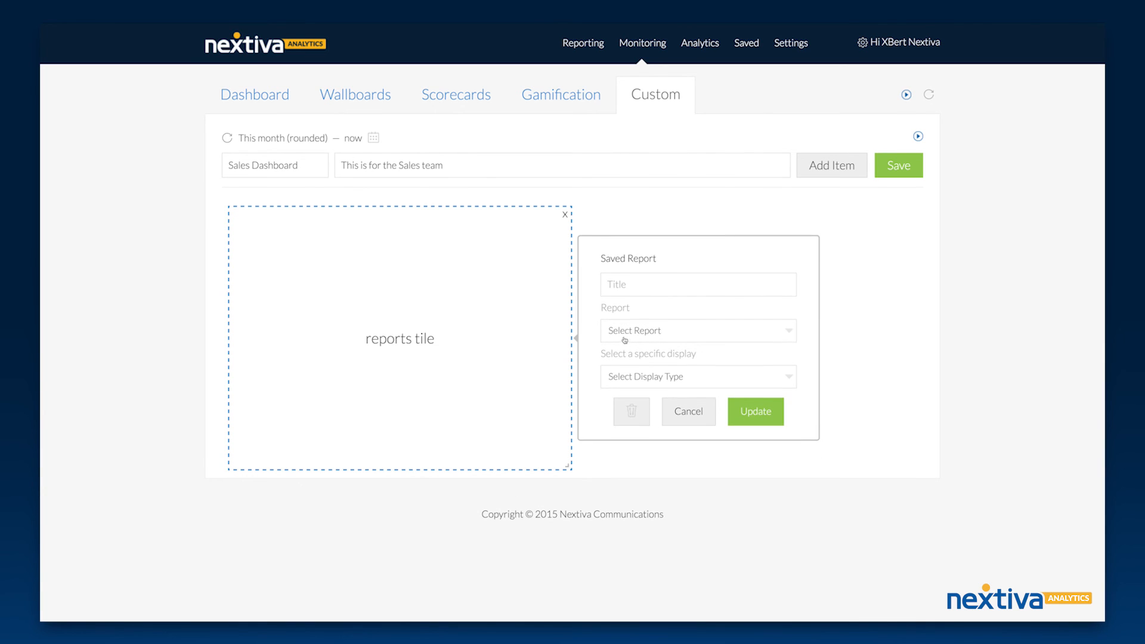
{"action": "left_click", "coordinate": [696, 376]}
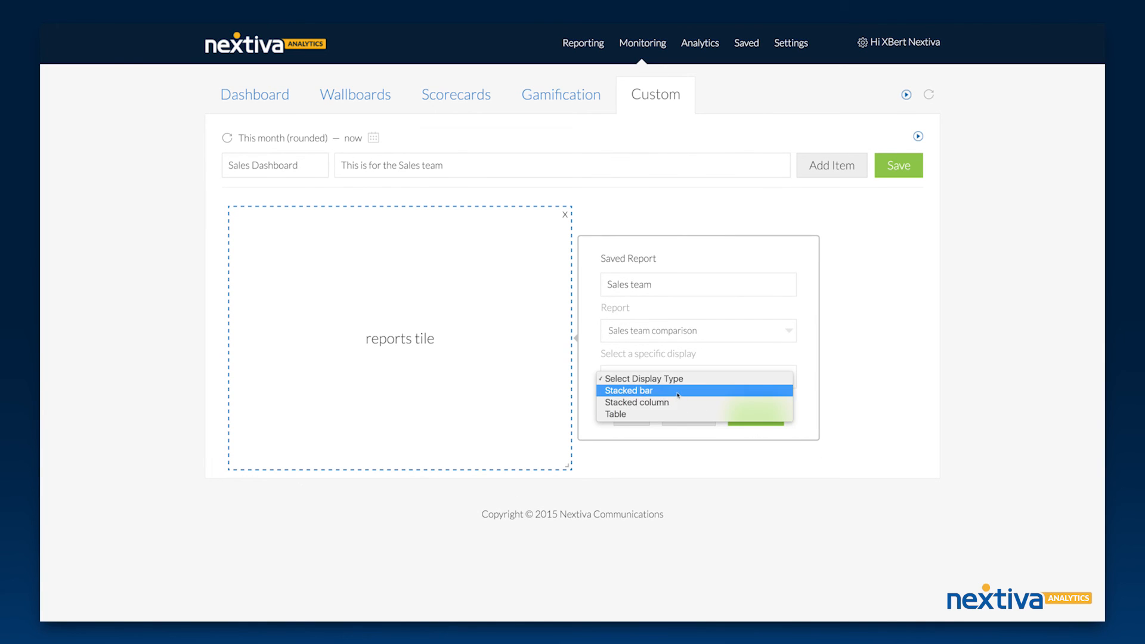
{"action": "left_click", "coordinate": [628, 390]}
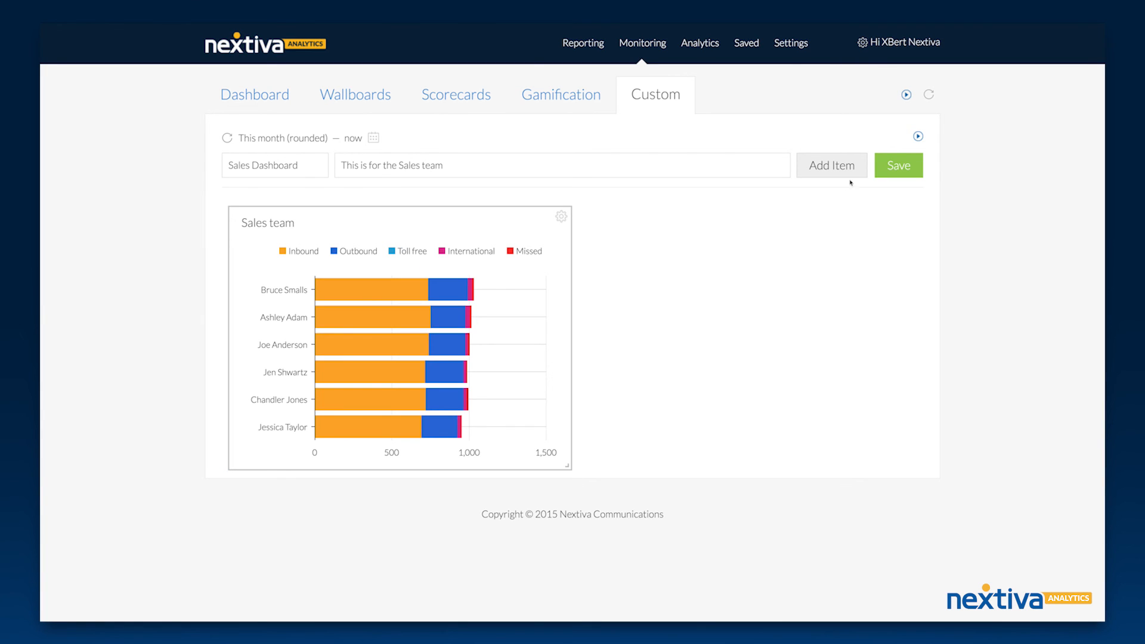
- Add a Call Type tile and a second threshold row for 1–5 and 6 upward
{"action": "left_click", "coordinate": [830, 165]}
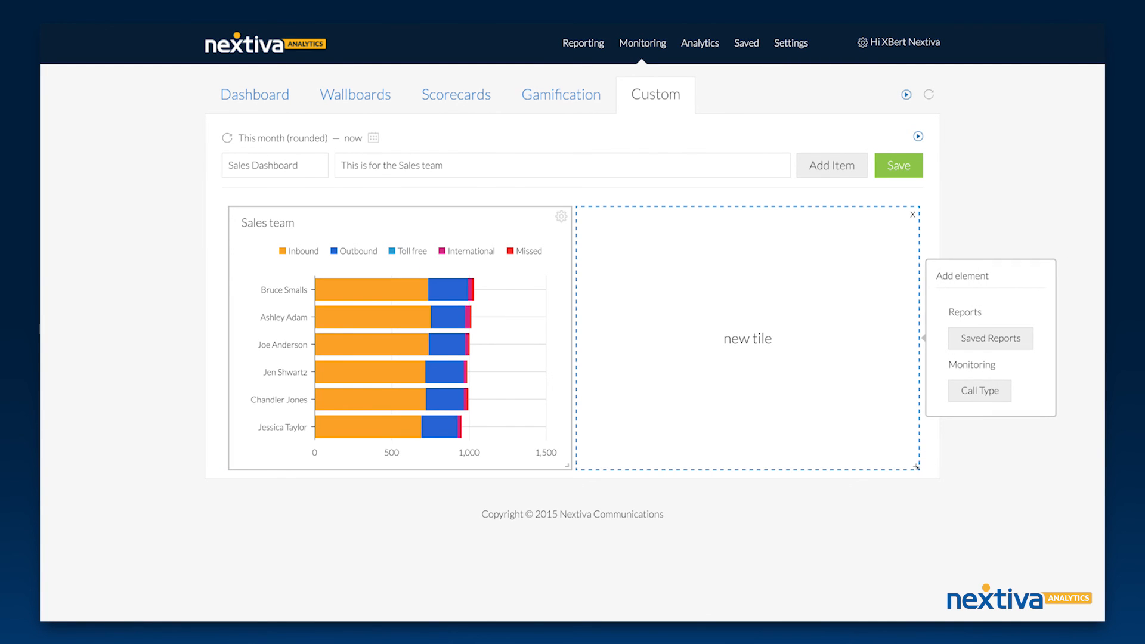
{"action": "left_click", "coordinate": [978, 390]}
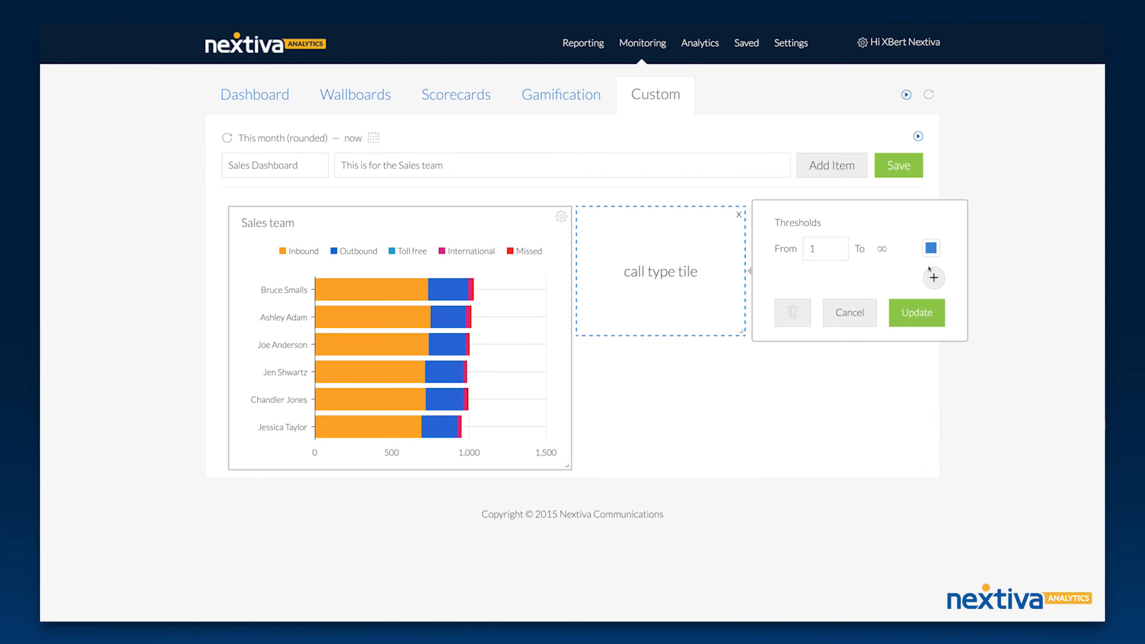
{"action": "left_click", "coordinate": [932, 277]}
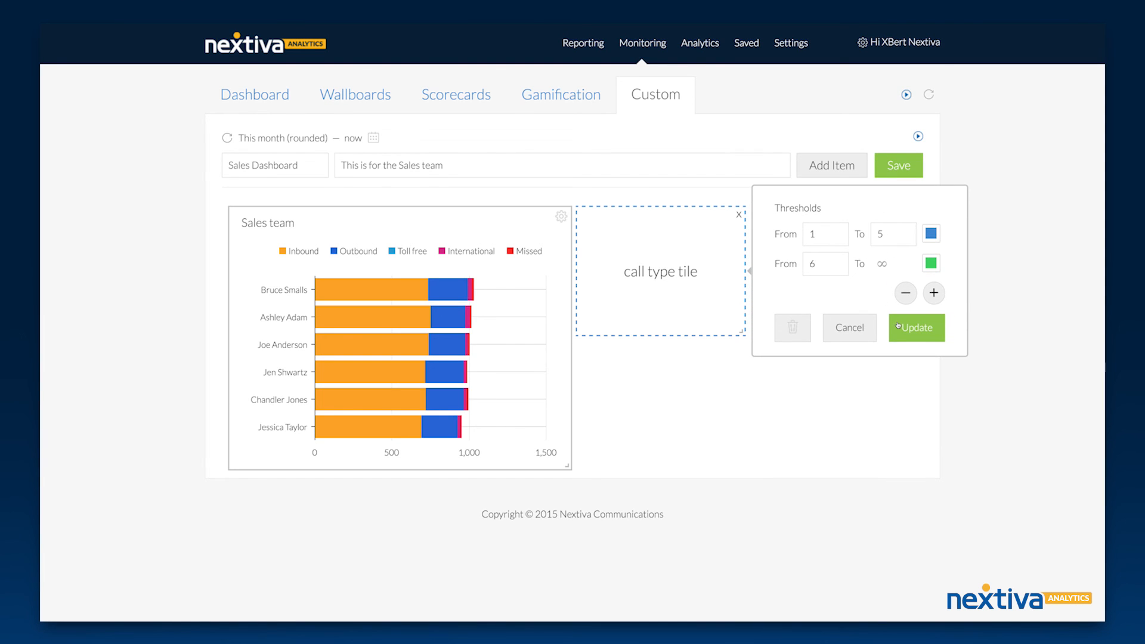